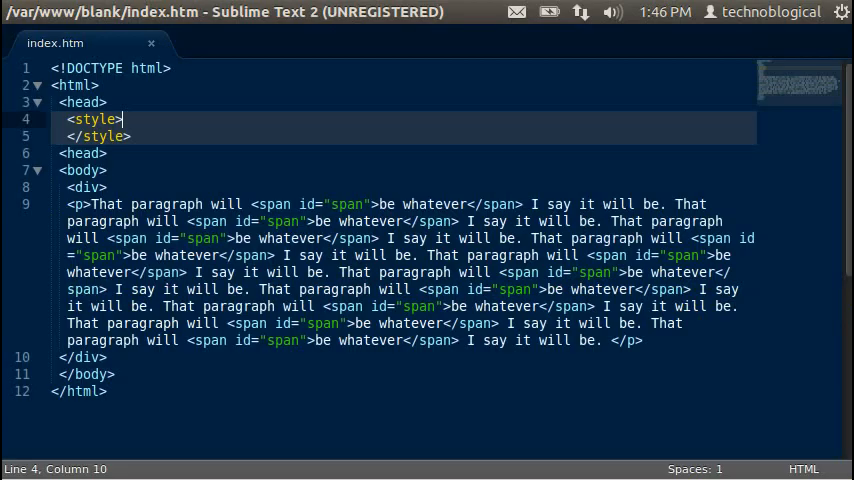
- Write a div rule with background:red and padding:10px, and begin a border-right property
key("alt+tab")
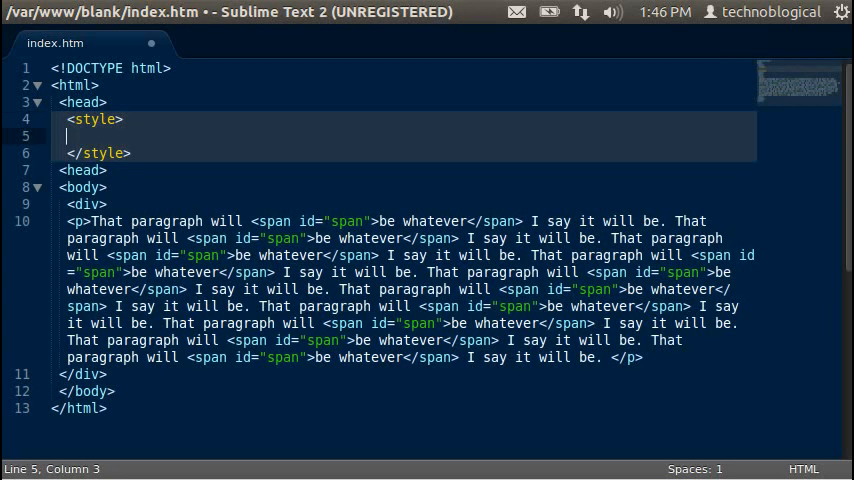
type("div {")
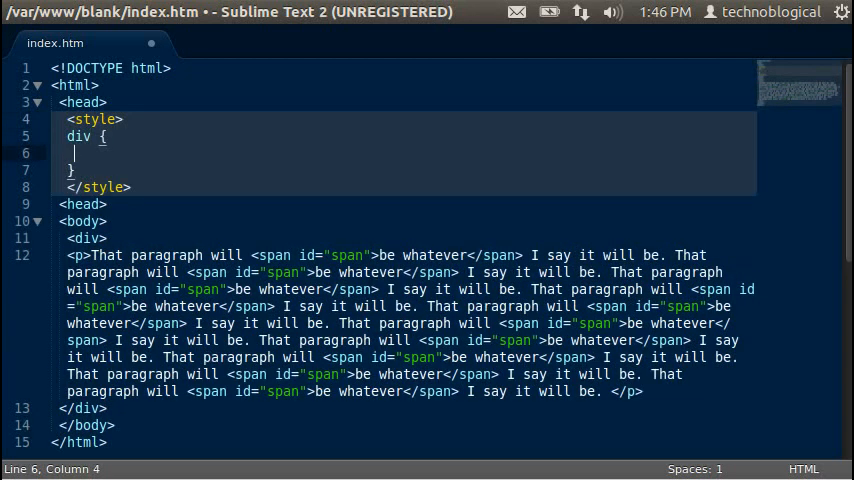
type("bord")
type("background:red;")
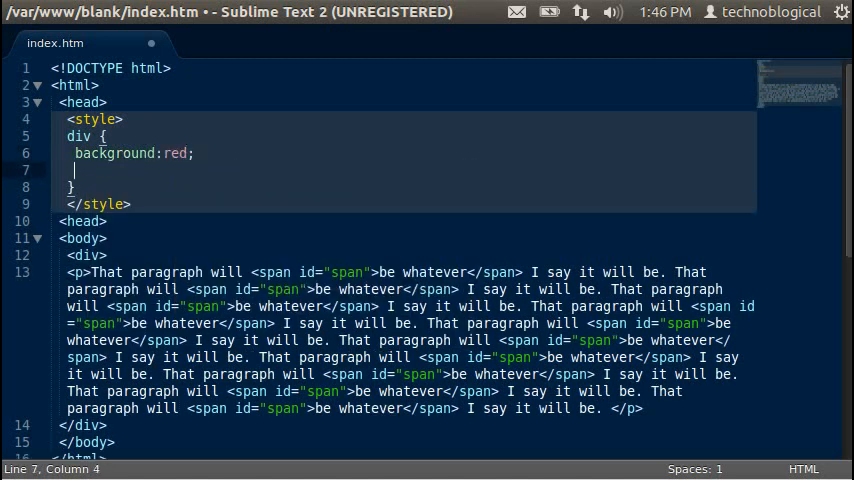
type("padding:10p;")
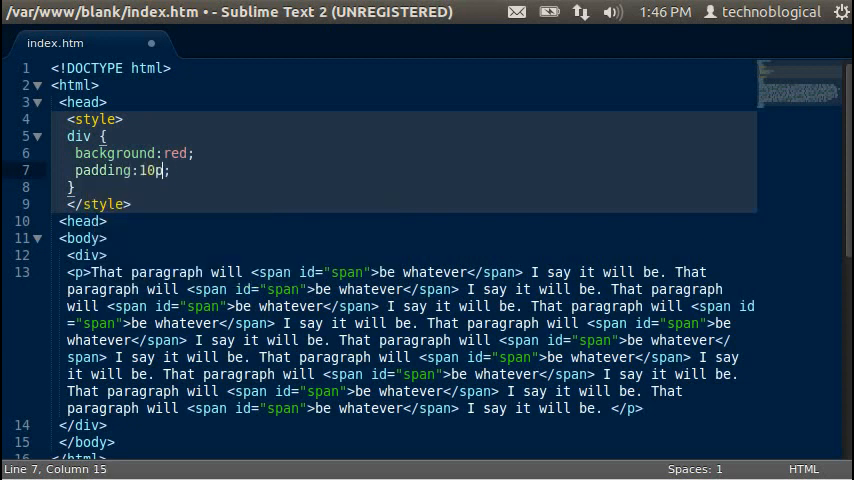
type("x;")
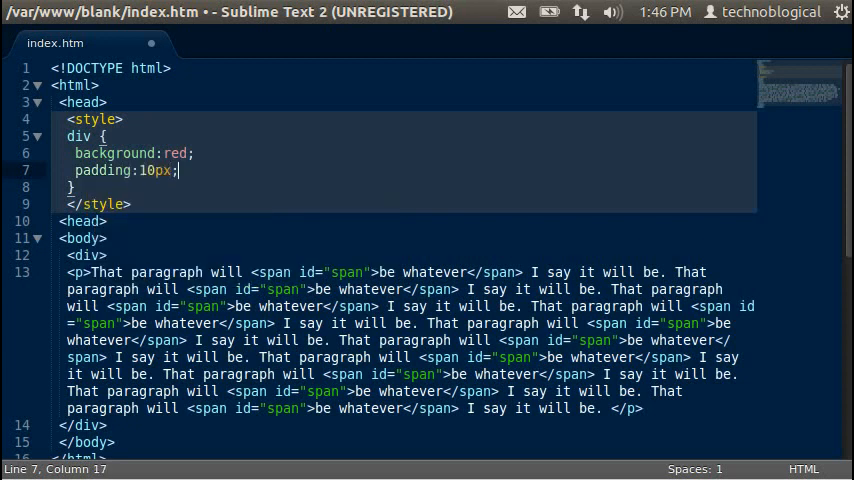
type("border-ri")
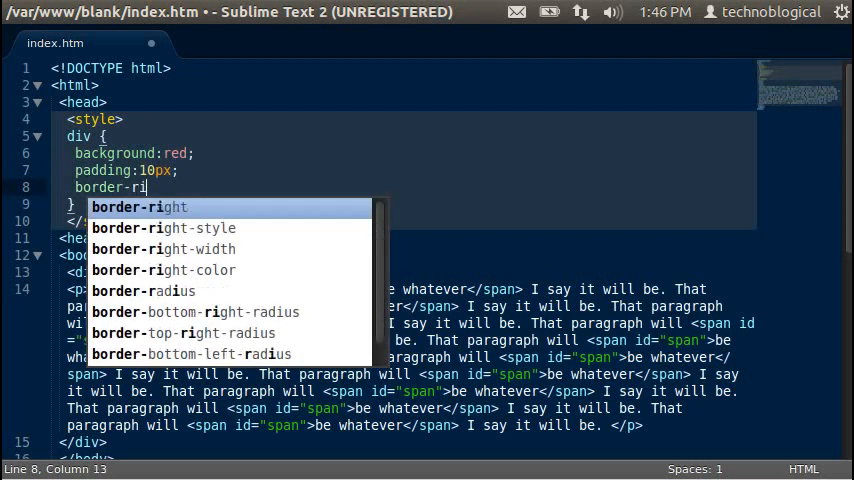
- Complete border-right as 10px solid, trying black, blue and orange as its colour
key("Tab")
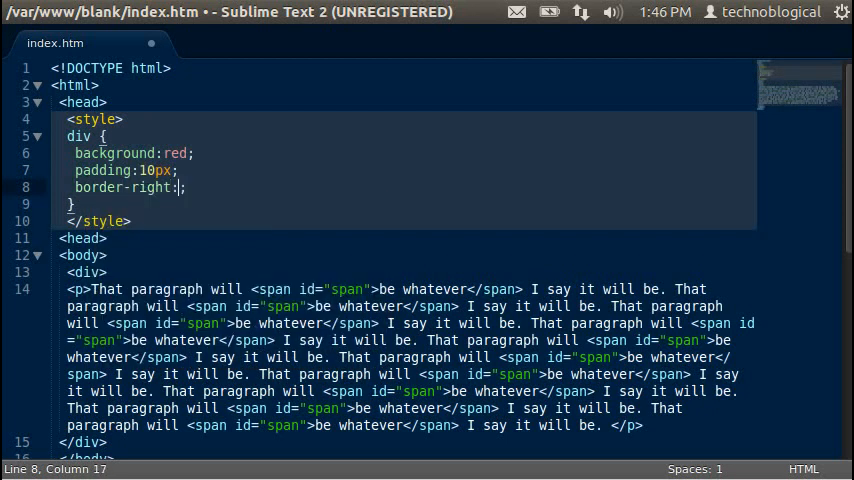
type("10px solid black")
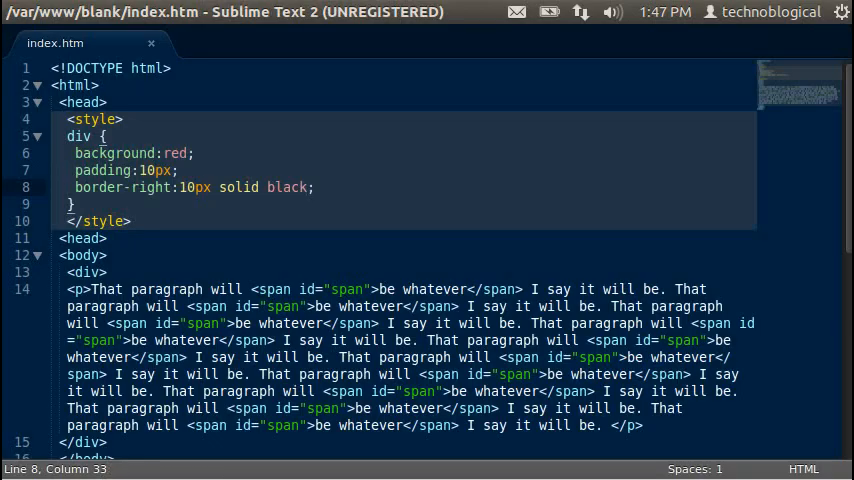
type("blue")
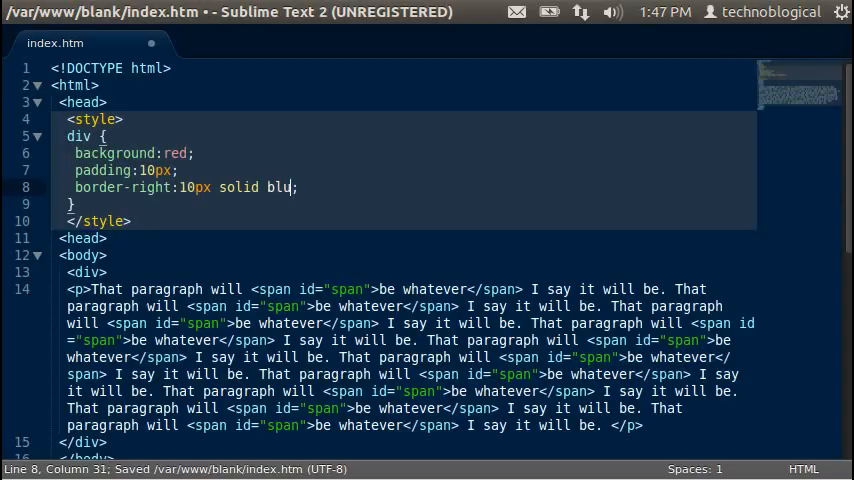
type("orang")
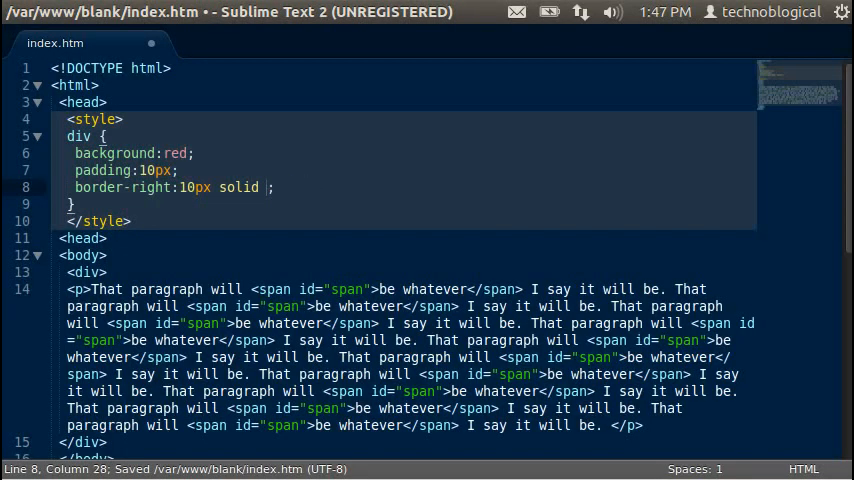
- Try hex codes such as #1245, #98, #00000 and #fffff as the border-right colour
type("#1")
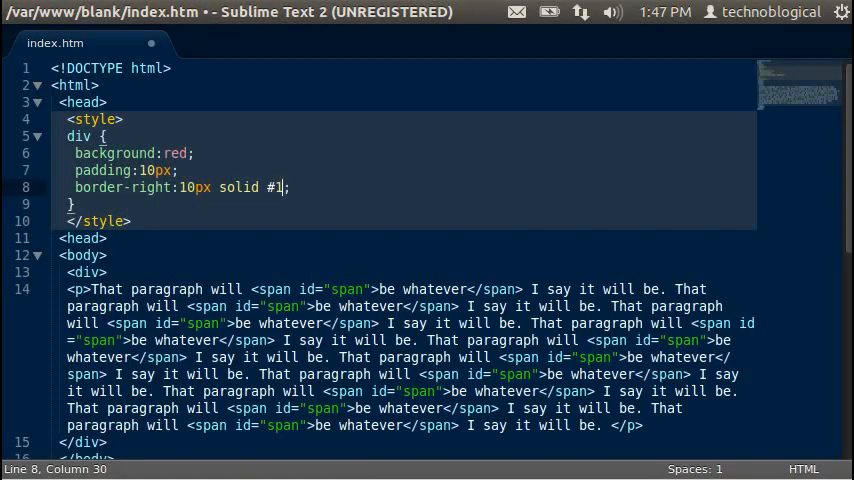
type("2")
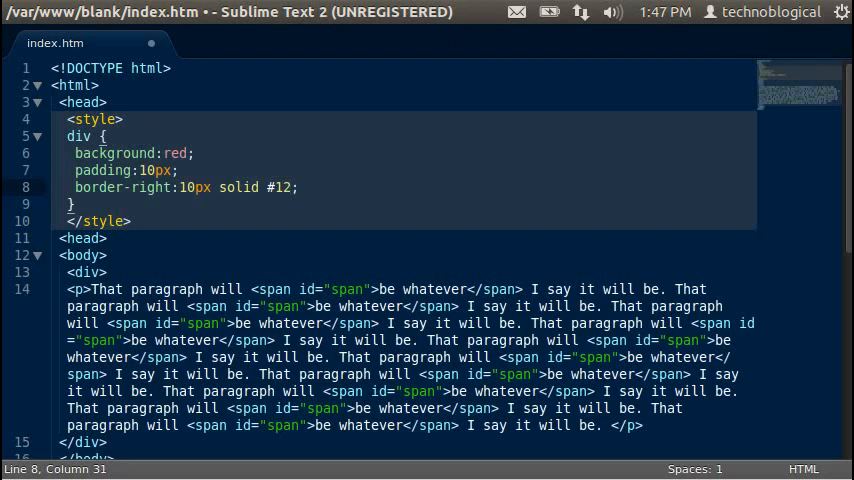
type("45")
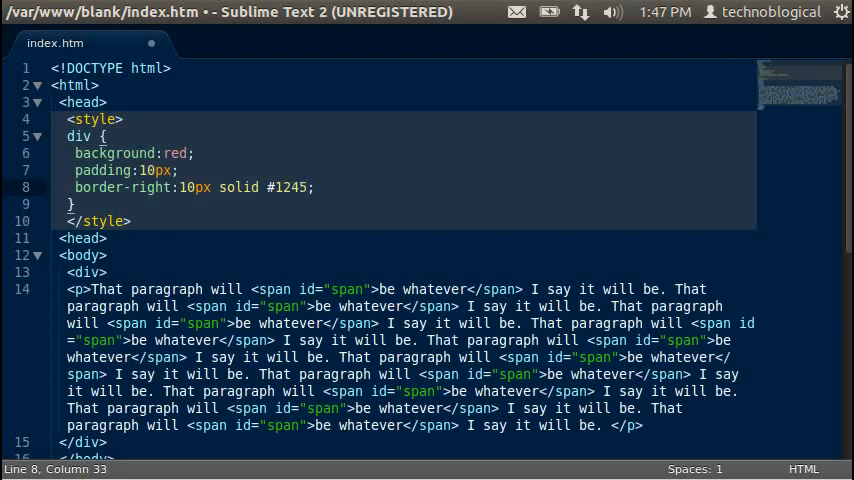
type("98")
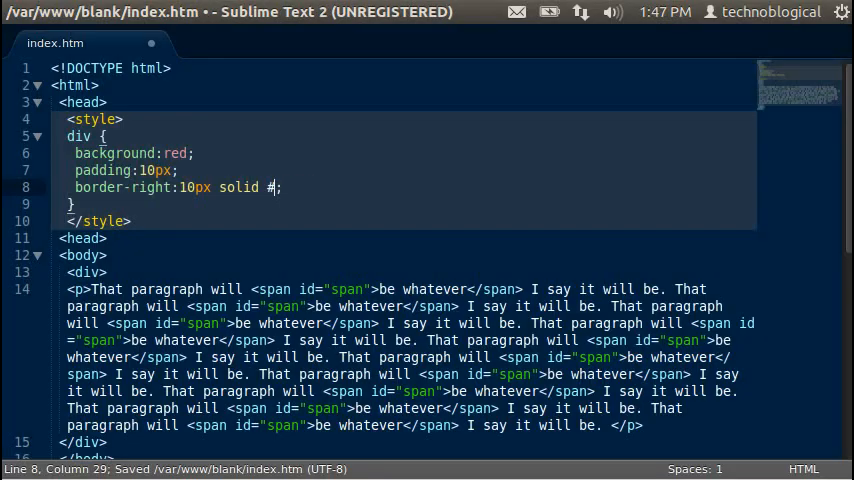
type("00000")
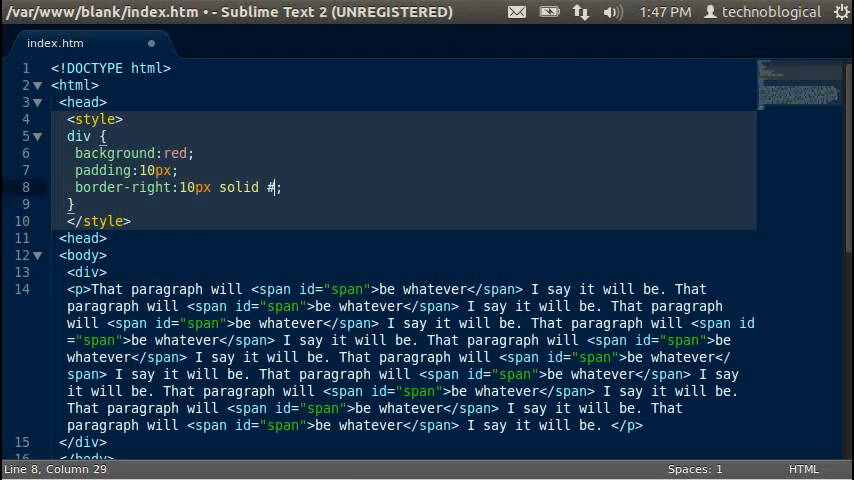
type("fffff")
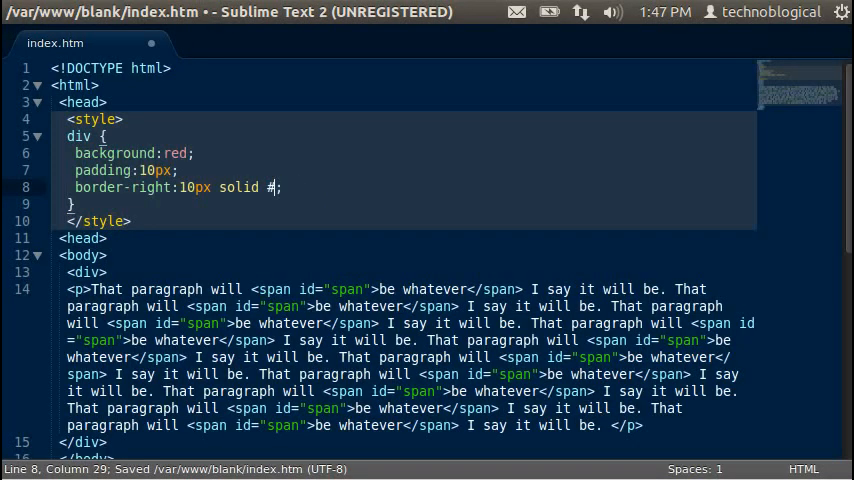
- Try transparent as the border-right colour, then cut the value back to 10px
type("tr")
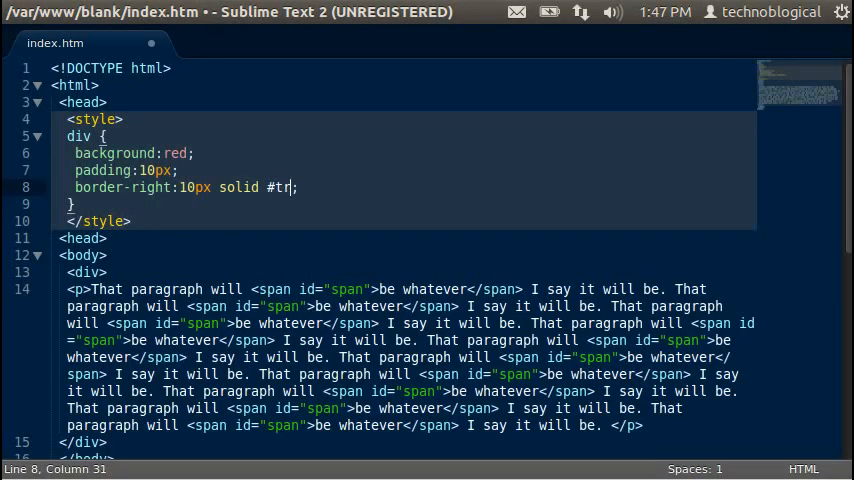
type("ansparent")
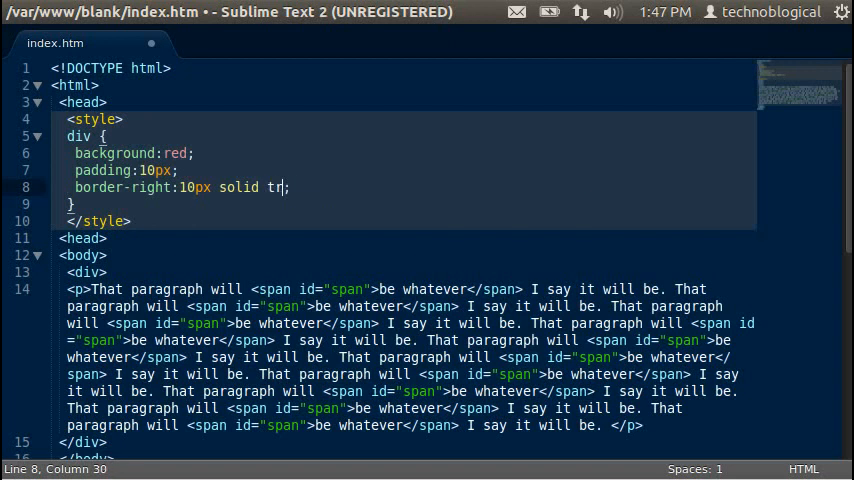
type("ansparen")
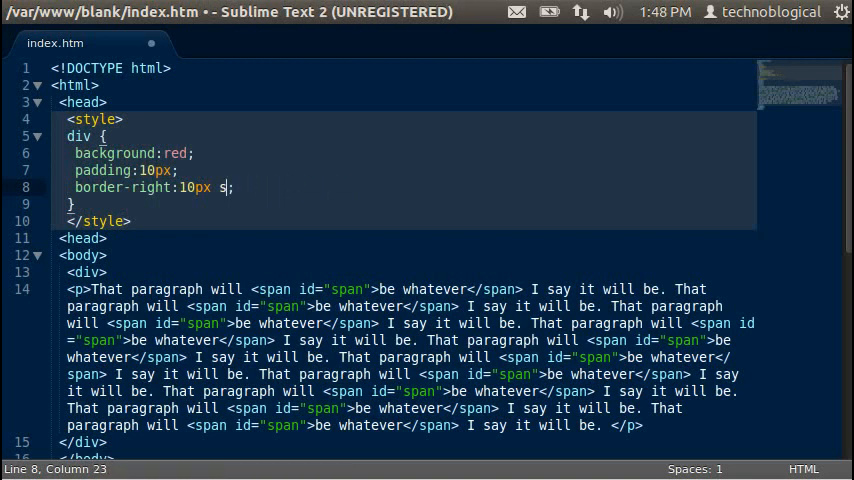
- Make the rule border: 10px solid black and start an inline style on the <div> tag
type("olid bla")
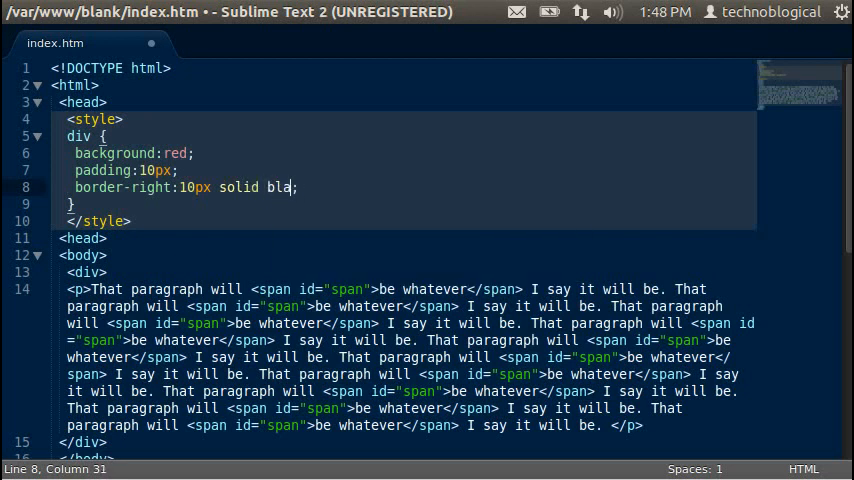
type("ck")
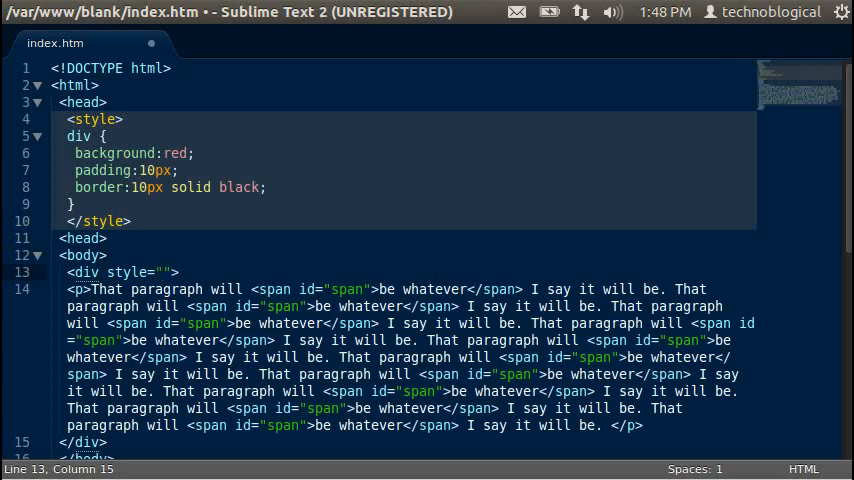
type("borde")
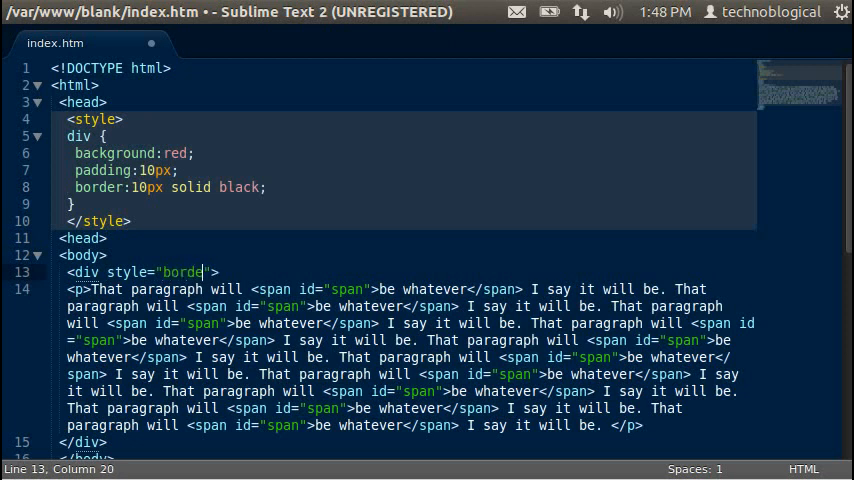
- Give the div an inline border-right-style of dashed after trying dotted
type("r-rig")
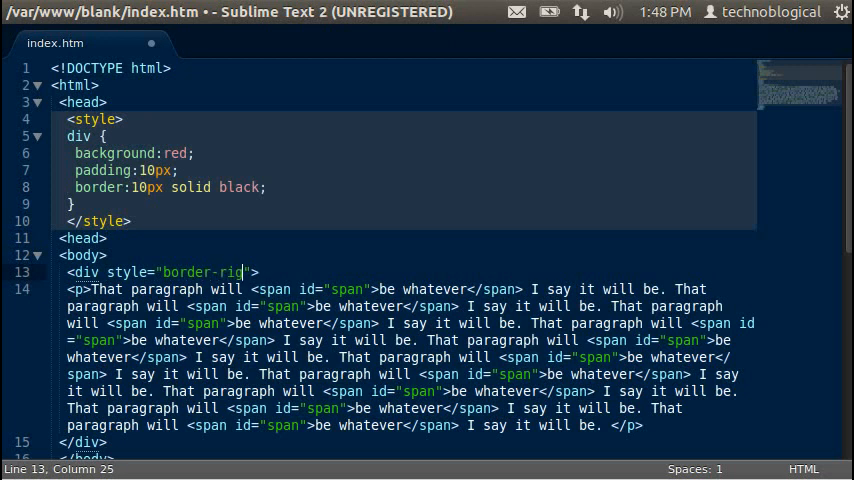
type("ght-s")
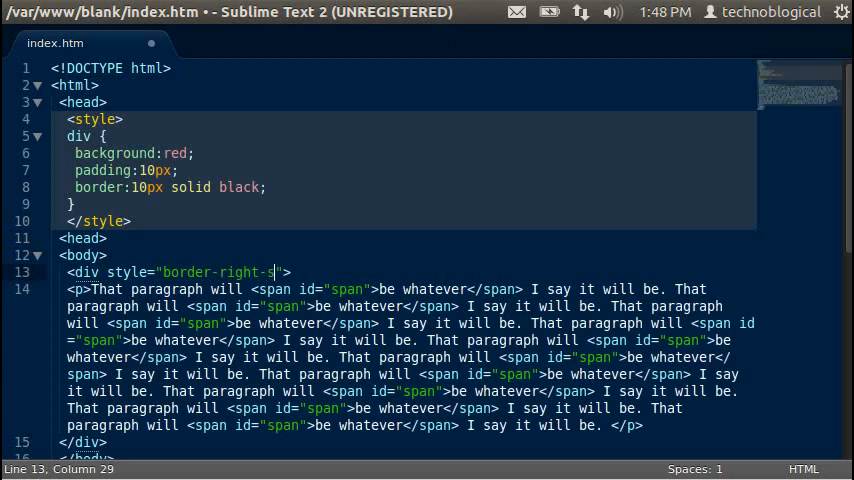
type("tyle:")
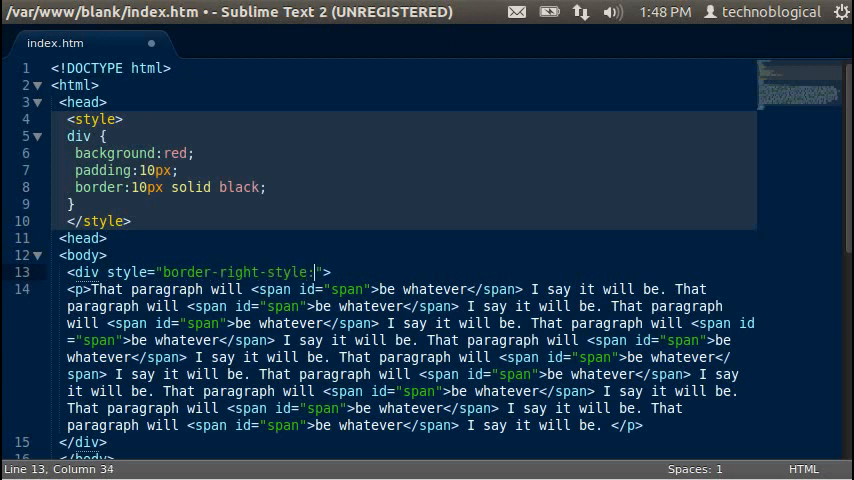
type("do")
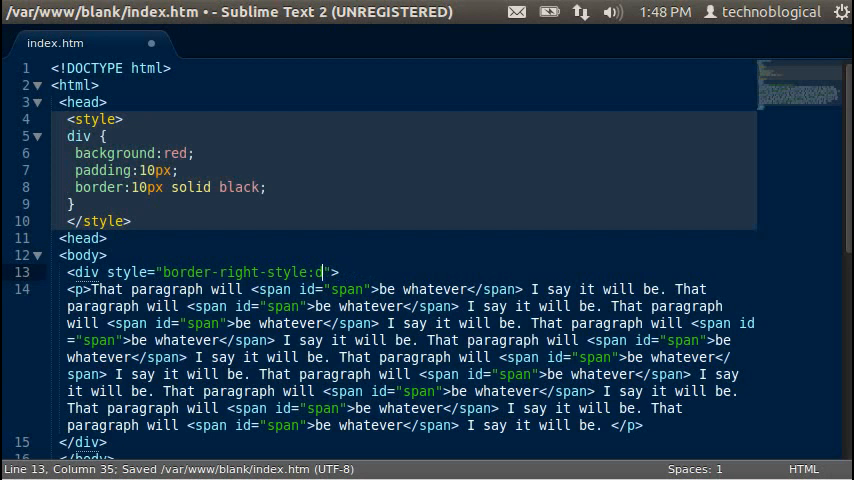
type("ashed")
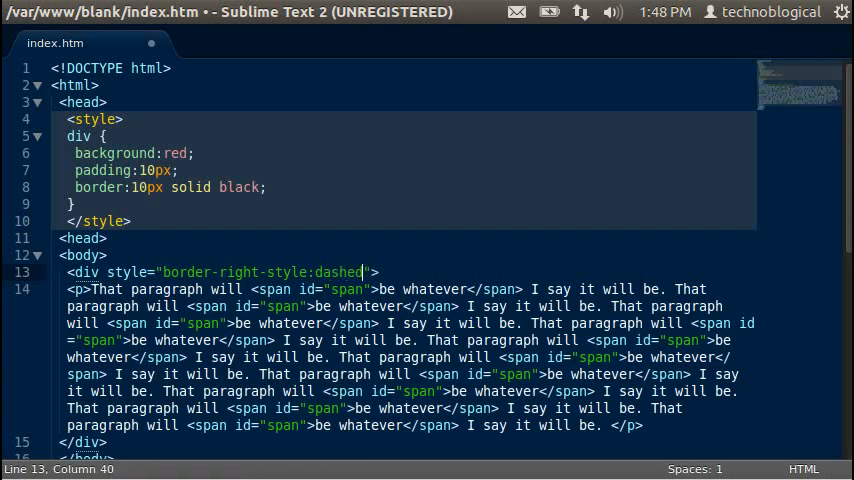
- Save index.htm and reload the page in Firefox to check the border
key("ctrl+s")
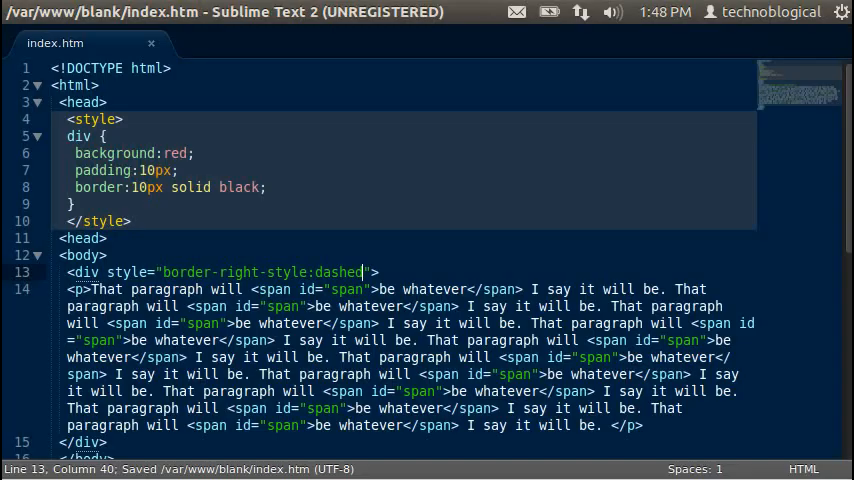
key("BackSpace")
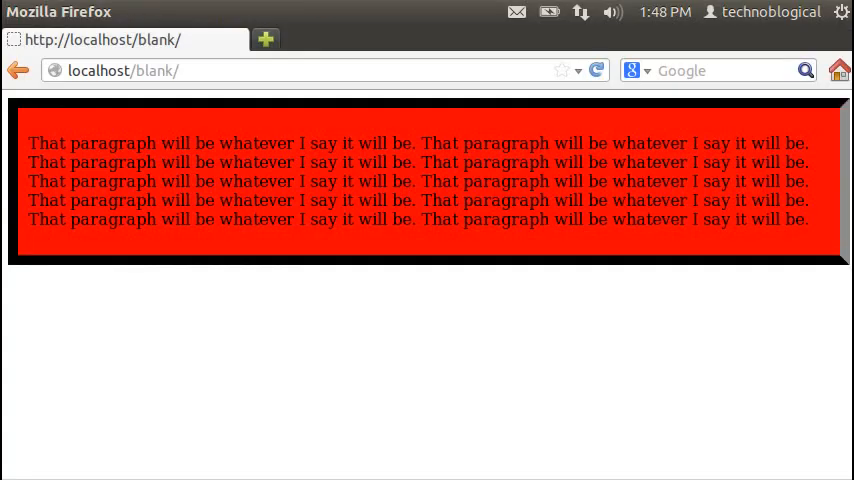
key("alt+Tab")
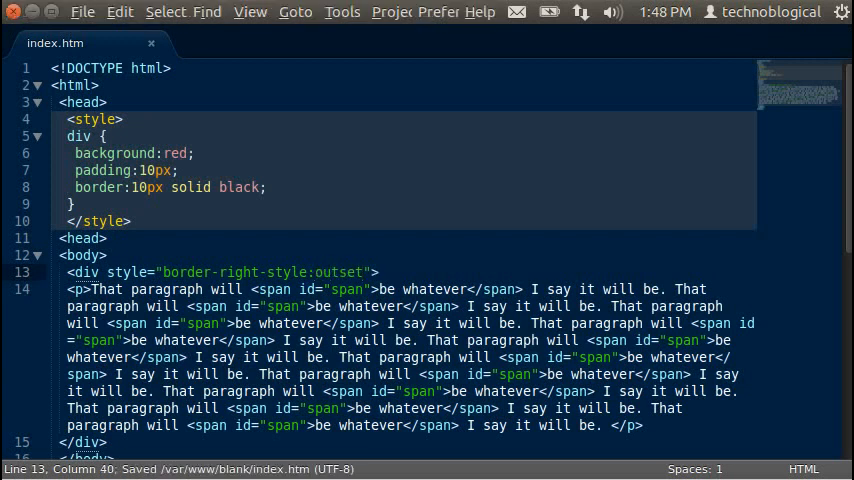
- Replace outset with border-right-style:hidden and save the file
key("backspace")
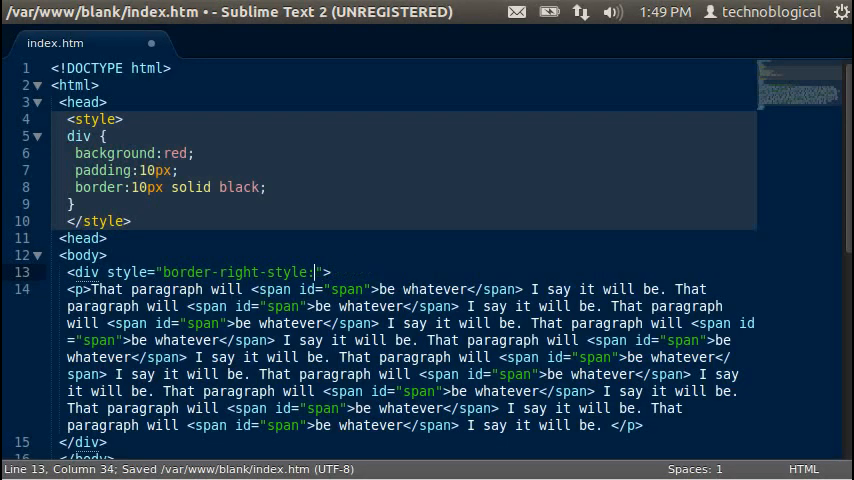
type("hidden")
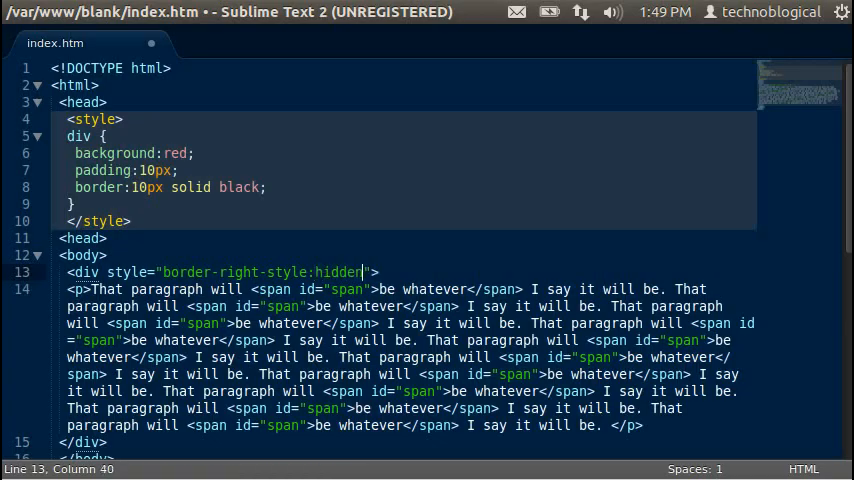
key("ctrl+s")
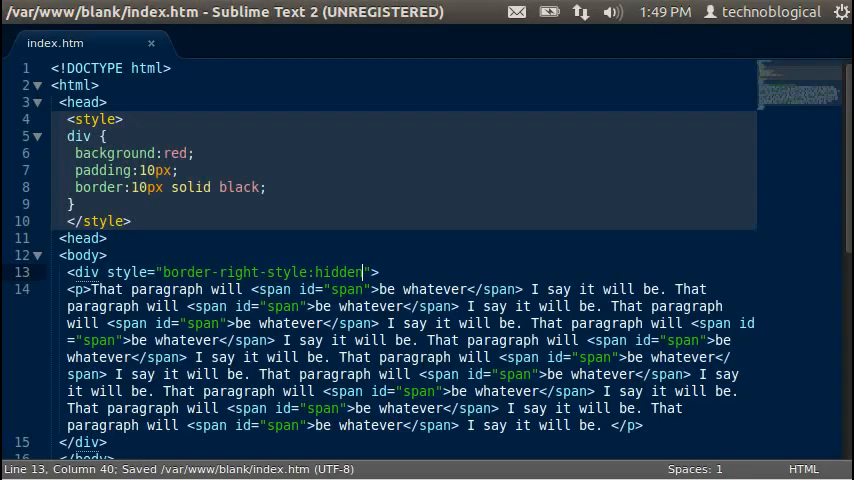
- Try none and inherit as style values, then trim back to border-right-
type("no")
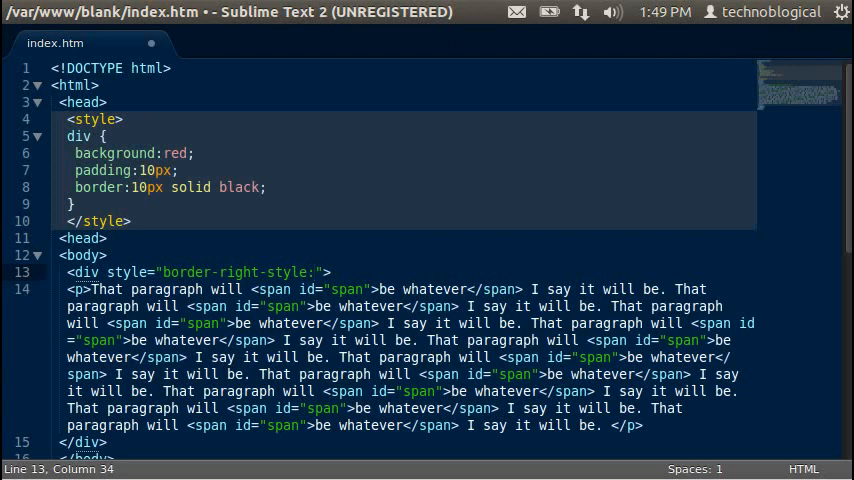
type("inhe")
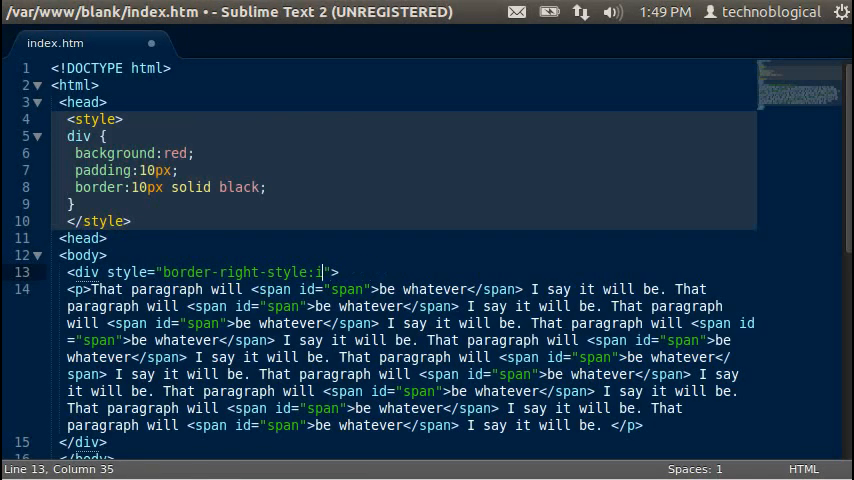
key("BackSpace")
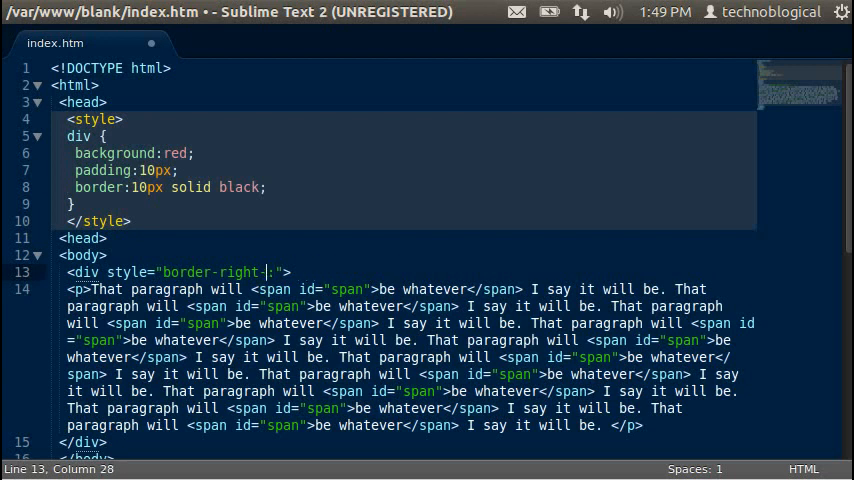
- Change the inline property to border-right-width with value 40px
type("-width")
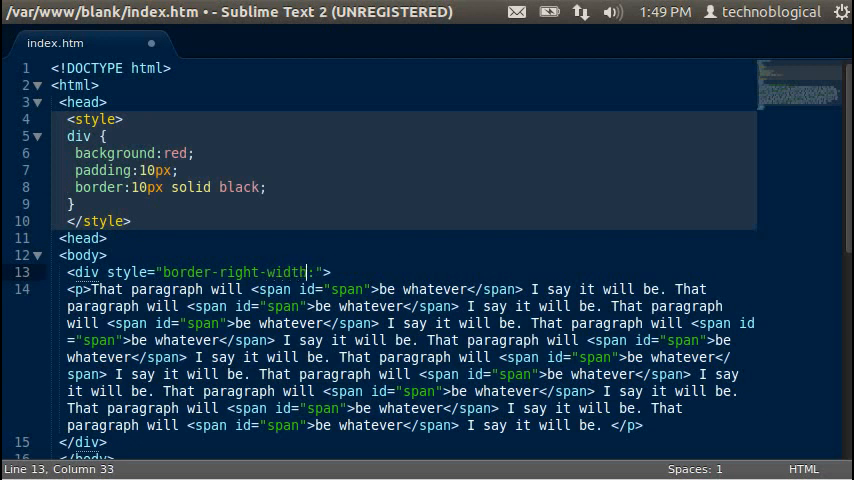
type(":")
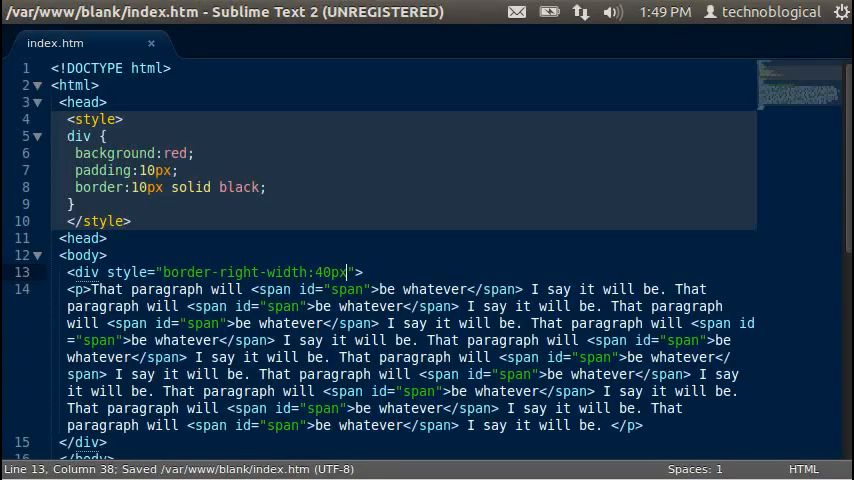
- Swap the width declaration for border-right-color:#, trying digits aaff
key("BackSpace")
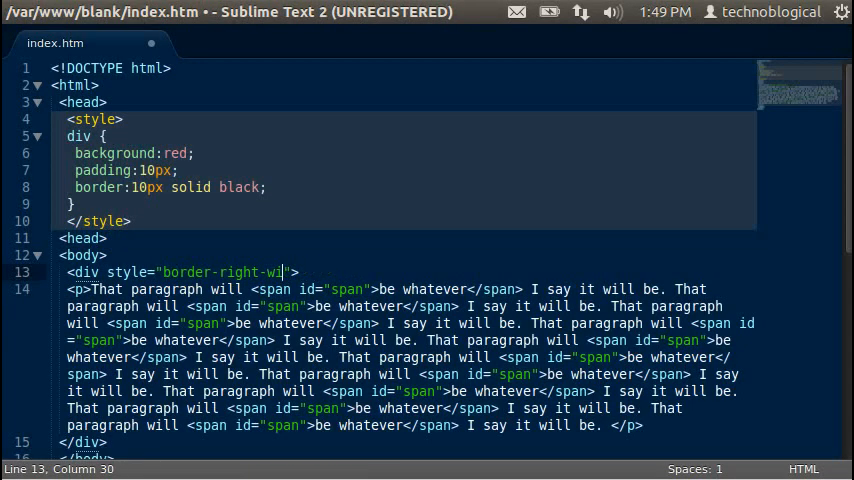
type("color:")
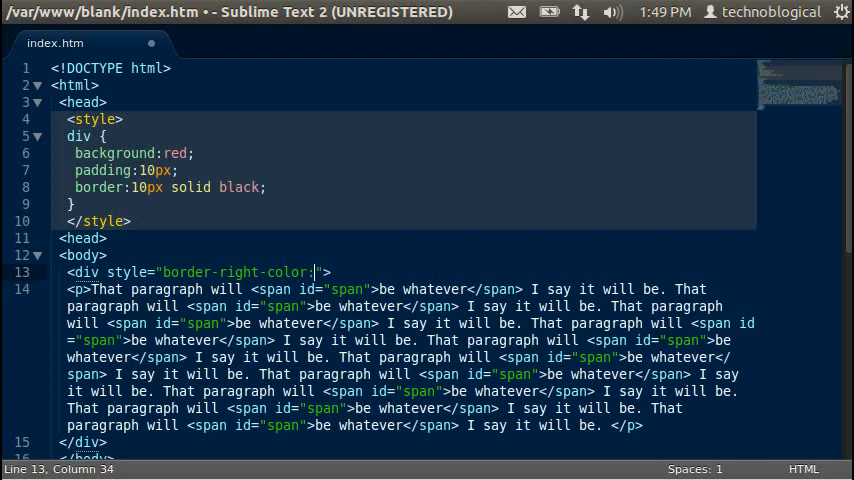
type("#")
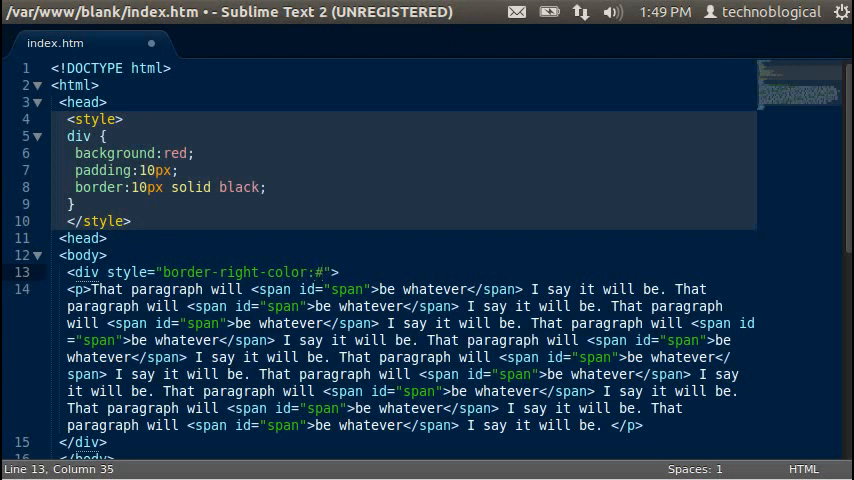
type("aaff")
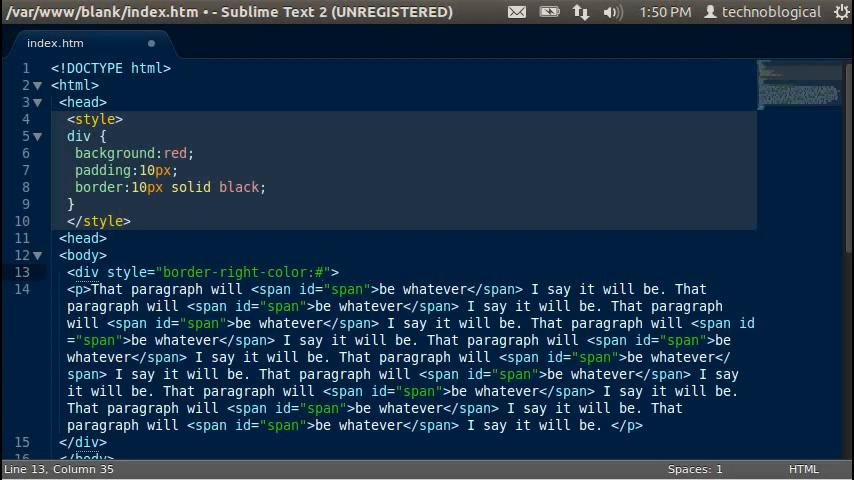
- Note the hex digit ranges 0-9 a-f 10-19 1a-1f after the # as a reference
type("0-9")
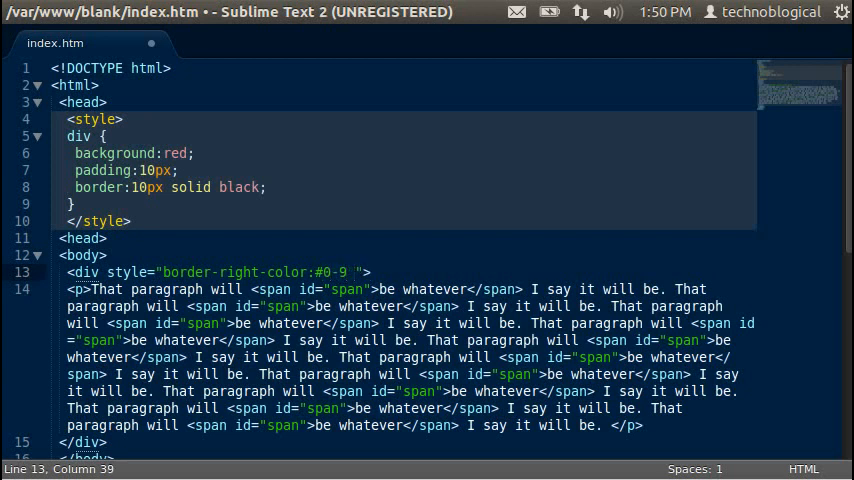
type("a-f")
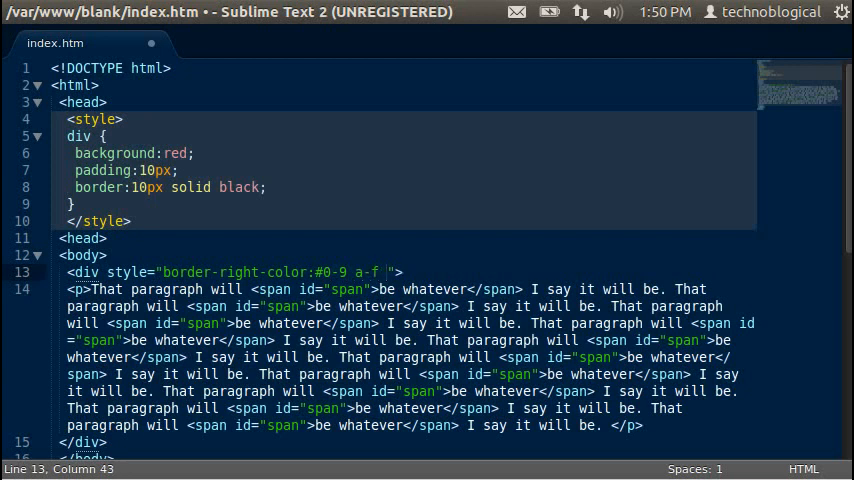
type("10-19")
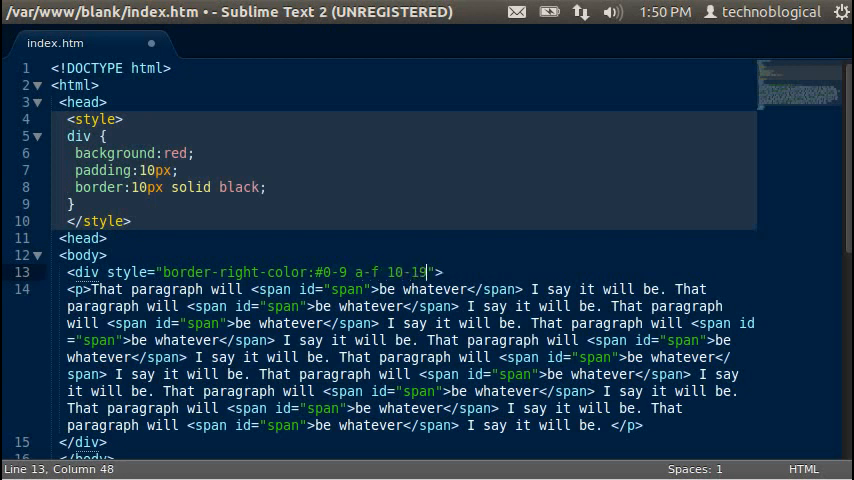
type("1")
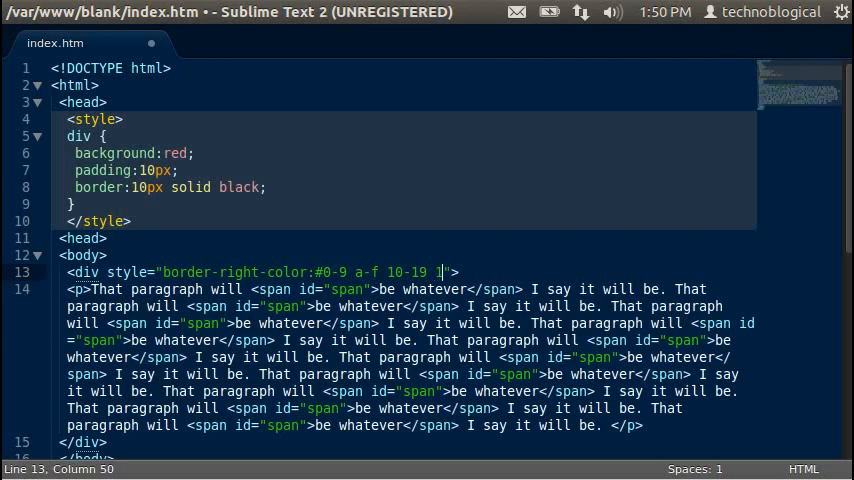
type("a-1")
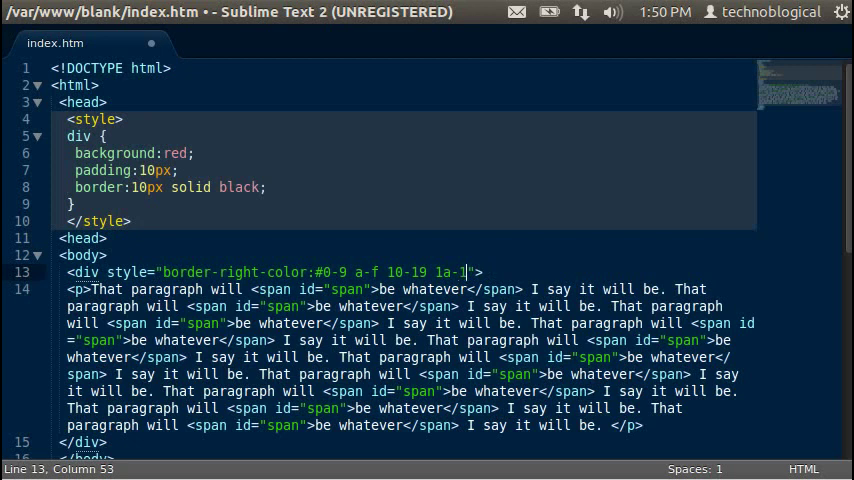
type("f")
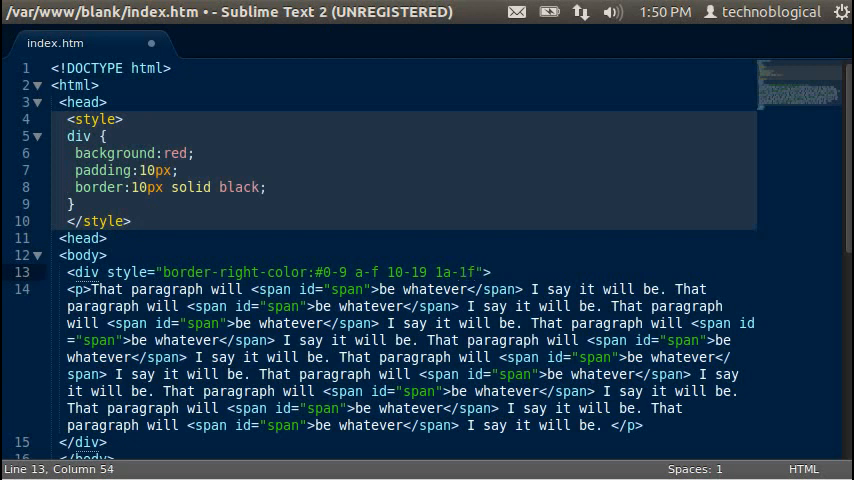
key("BackSpace")
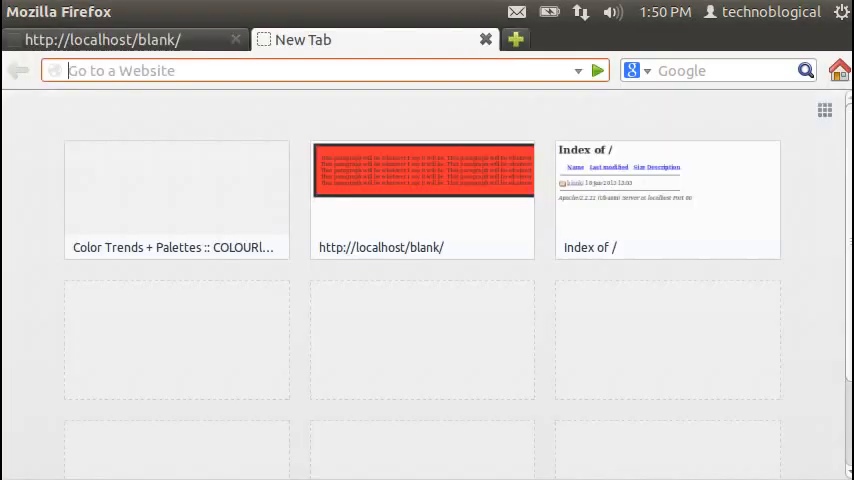
type("www.colourlovers.com")
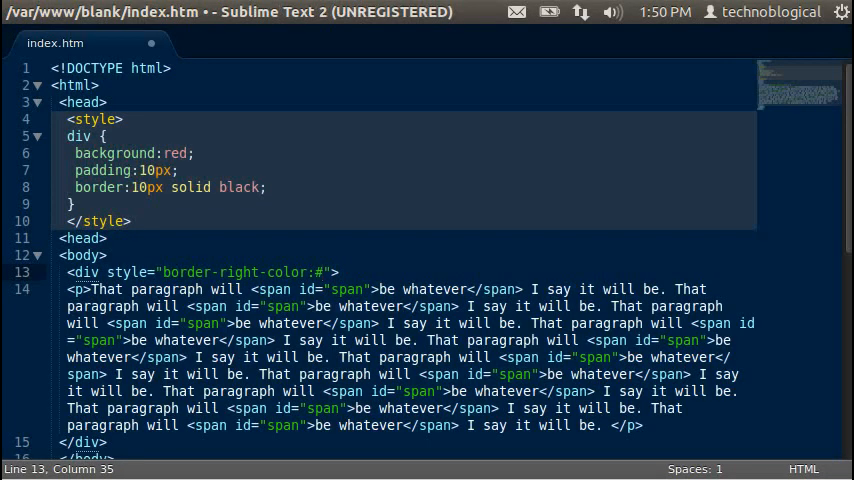
- Try 'purple' as the border-right-color, then replace it with a # hex value (1100)
key("BackSpace")
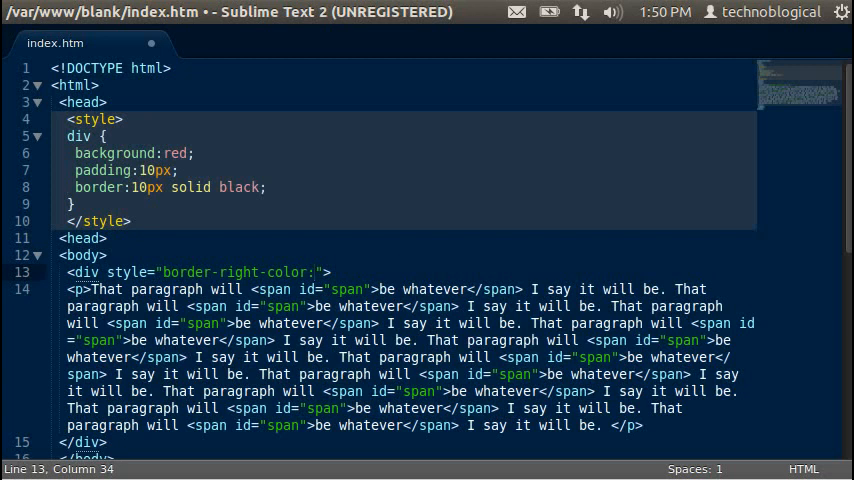
type("purple")
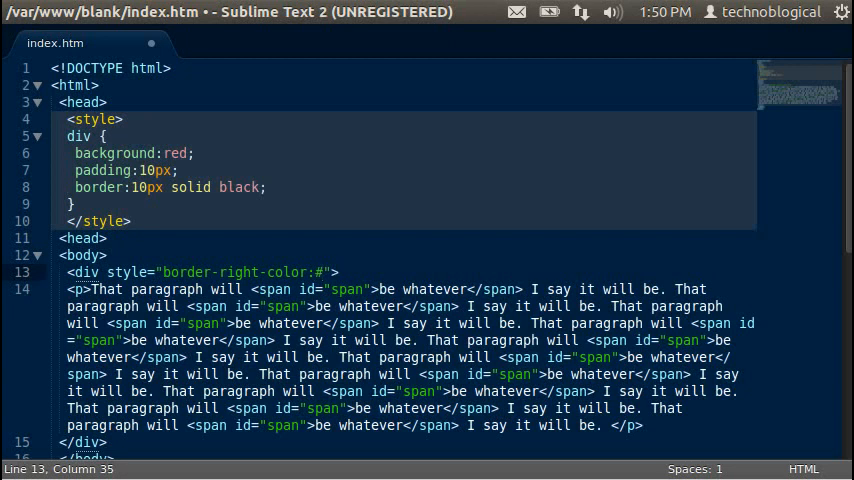
type("1100")
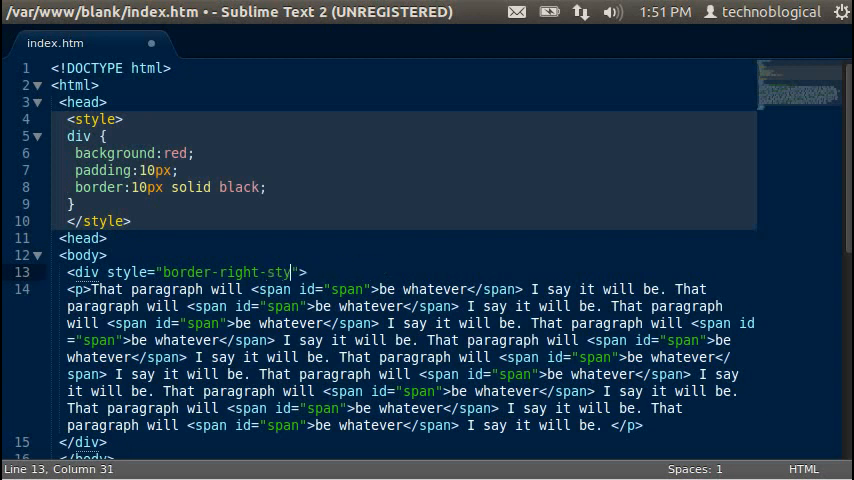
- Rewrite the inline style as the shorthand border-right:40px black dotted
key("BackSpace")
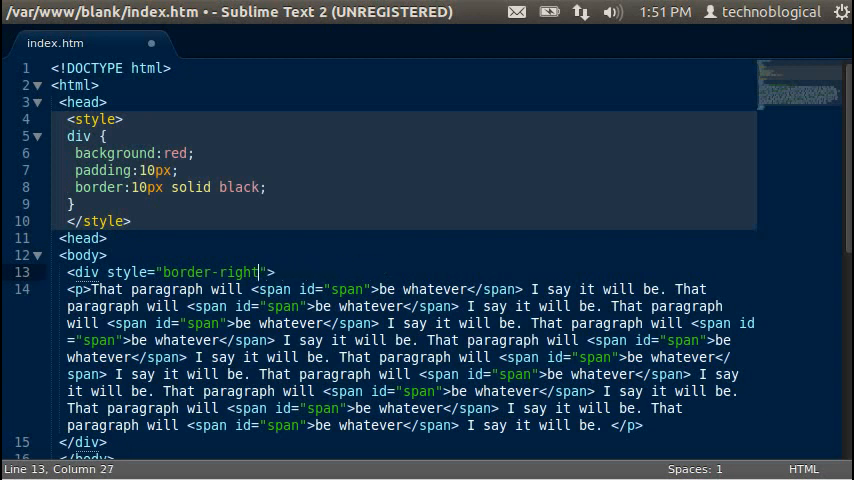
type("-width")
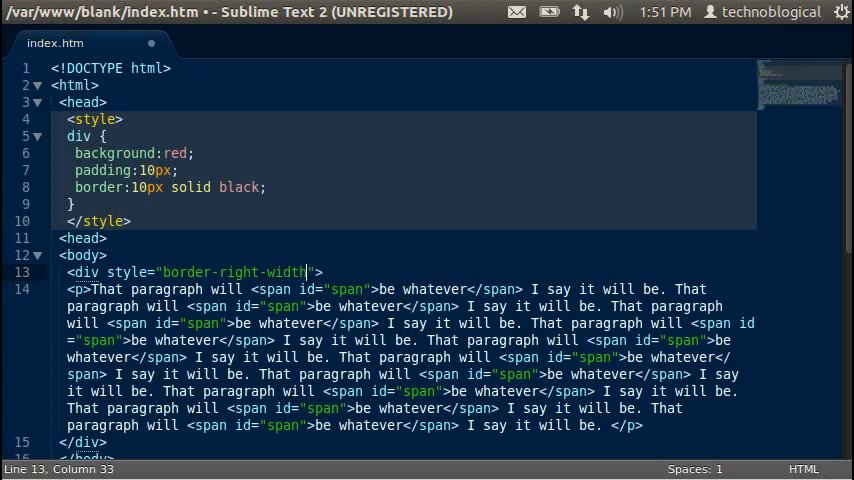
key("BackSpace")
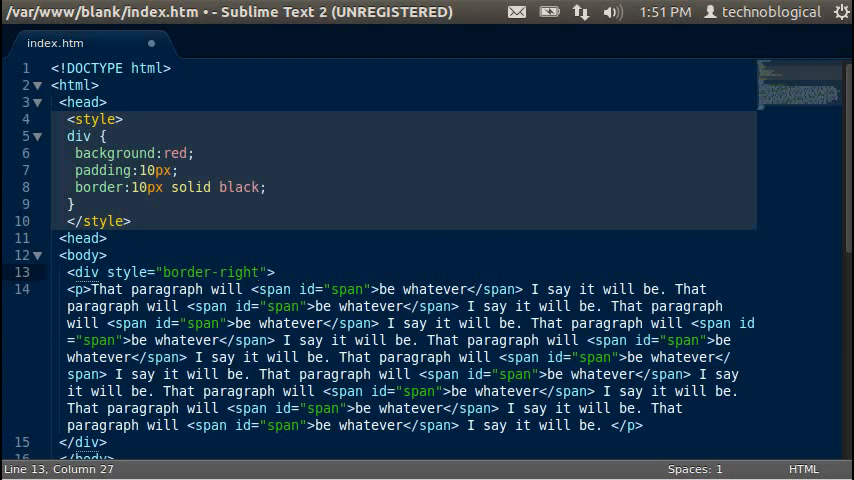
type(":")
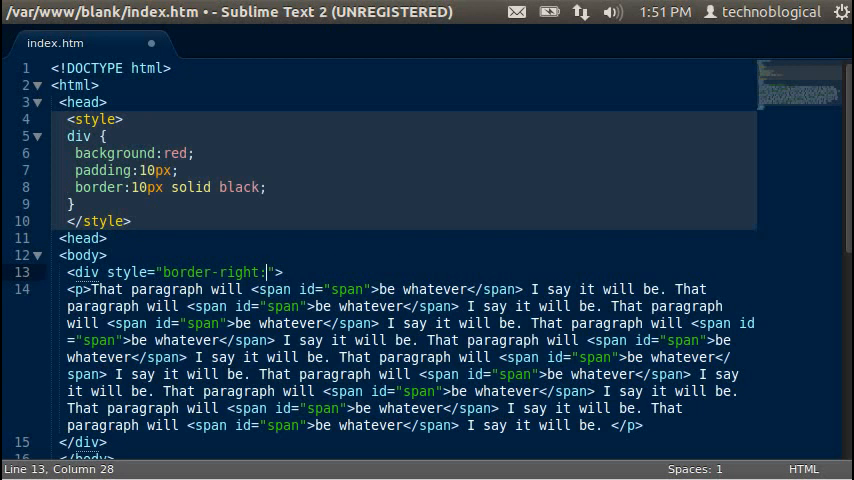
type("40px black")
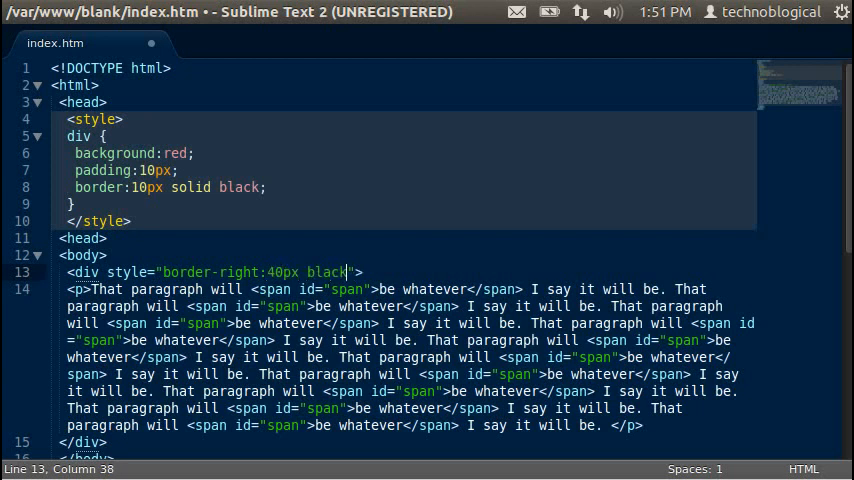
type("dotted")
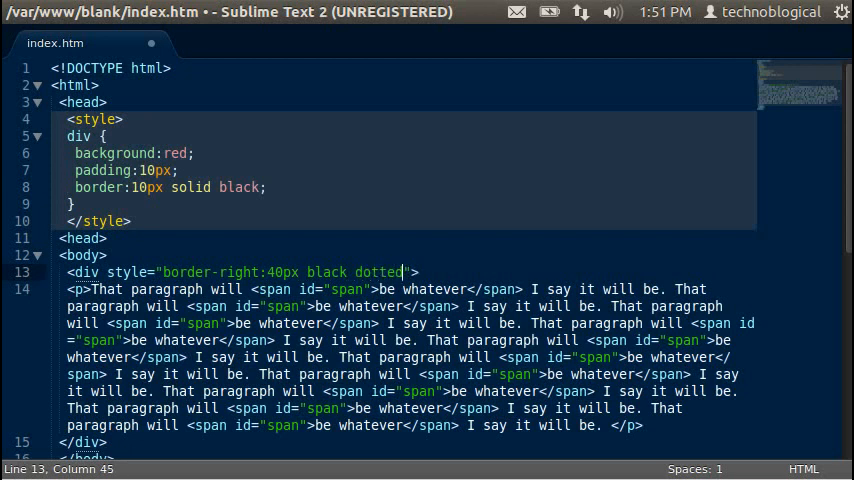